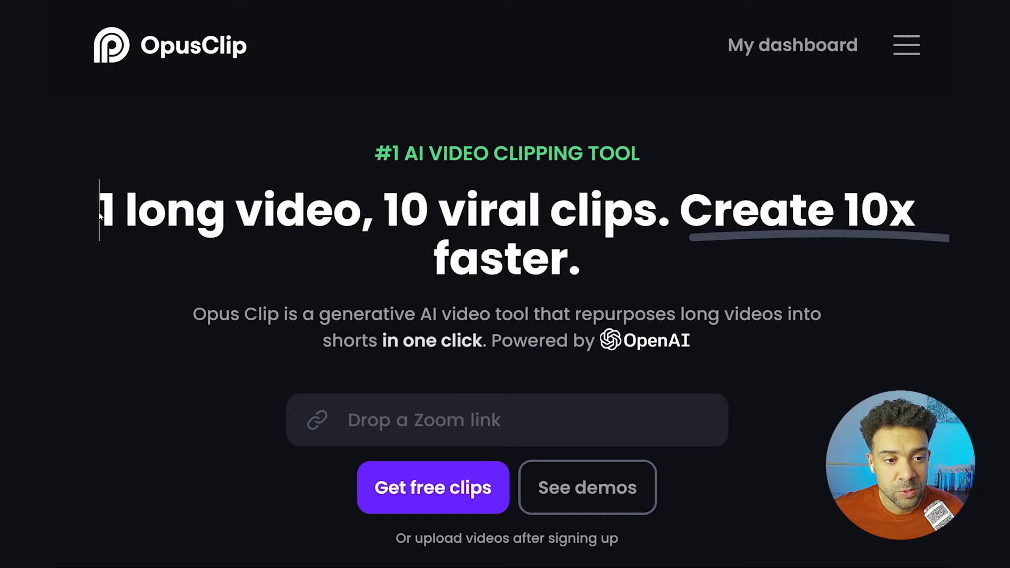
Sign in to the OpusClip workspace and upload video-raw.video to the dashboard
left_click_drag(100, 209, 374, 210)
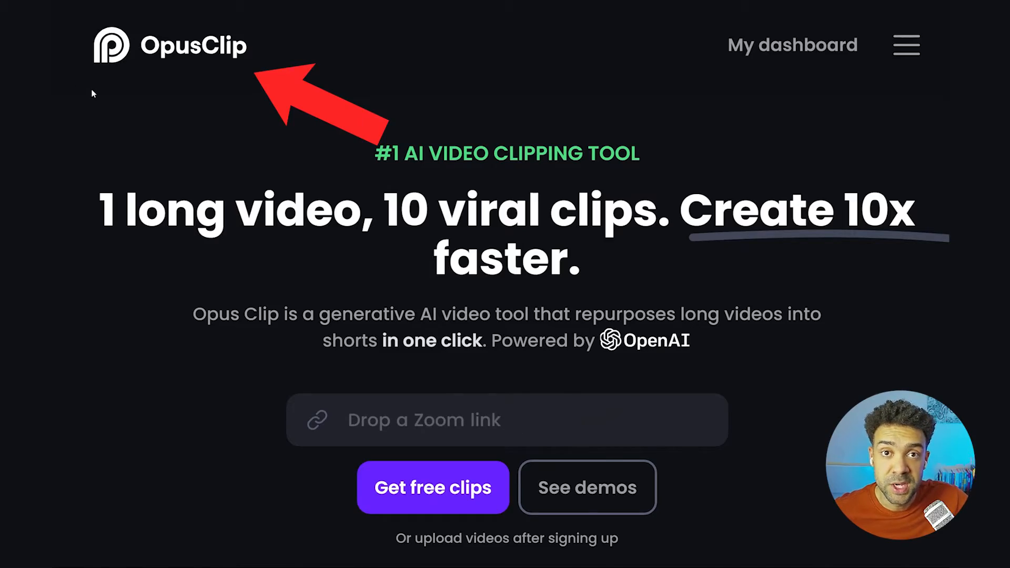
left_click(793, 46)
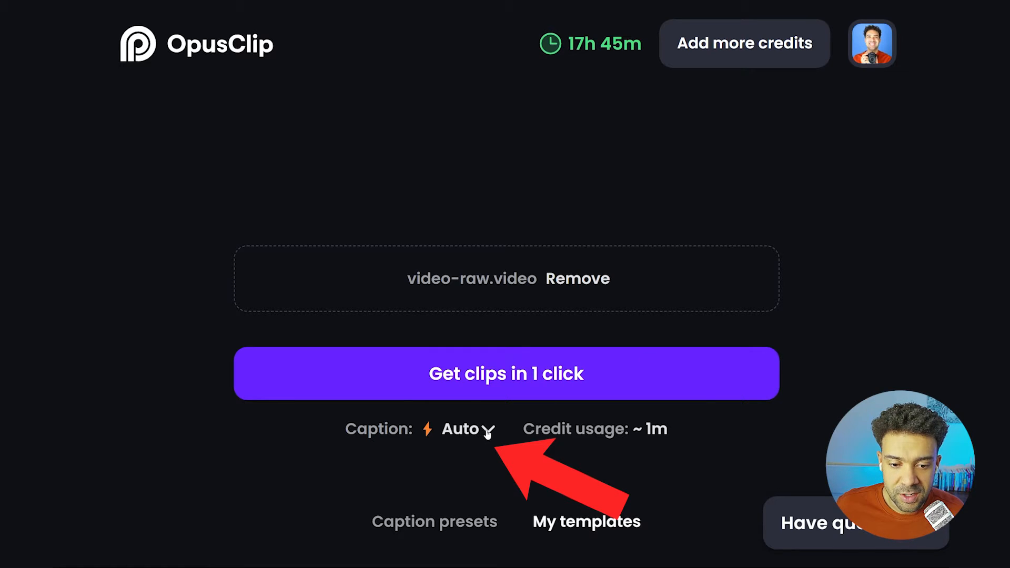
Choose English as caption language and enable 'Only add caption without clipping' for the full 58-second video
left_click(459, 429)
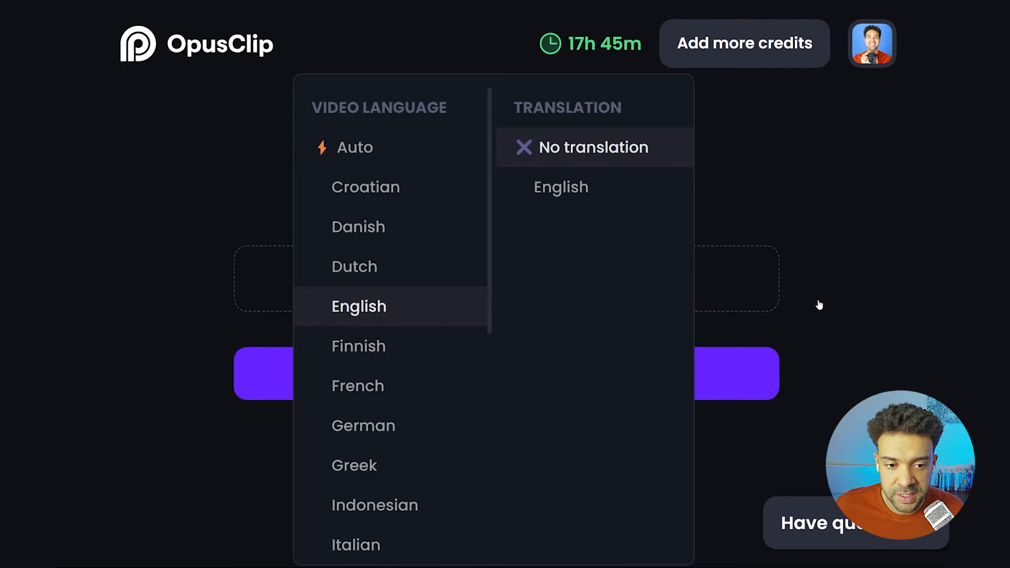
left_click(359, 306)
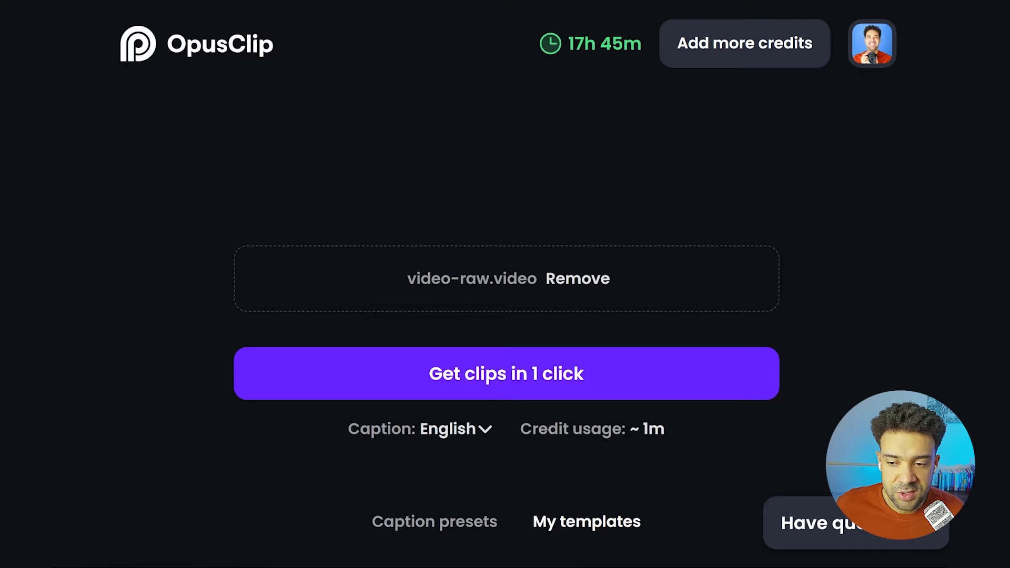
scroll("down", 3)
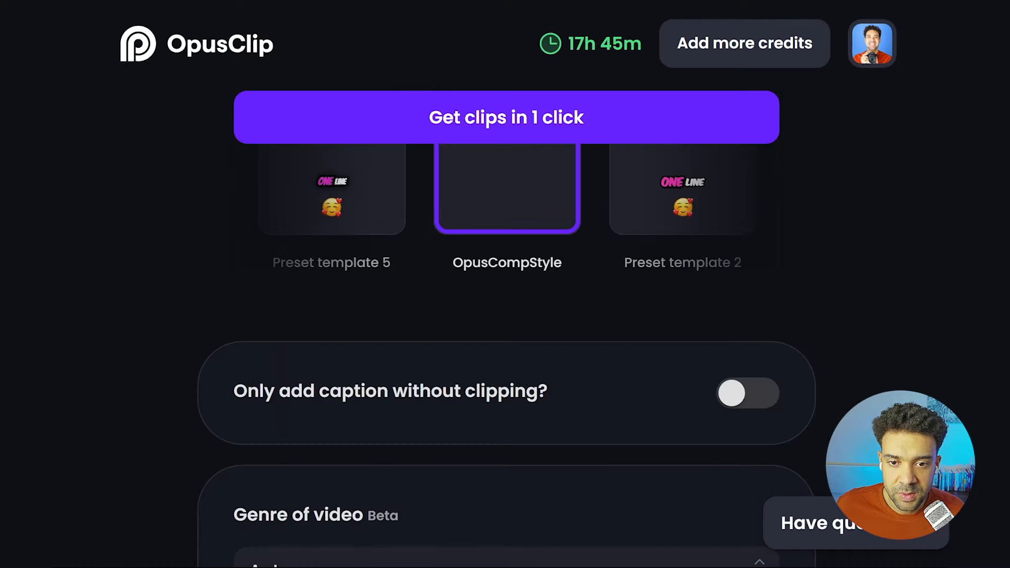
scroll("down", 3)
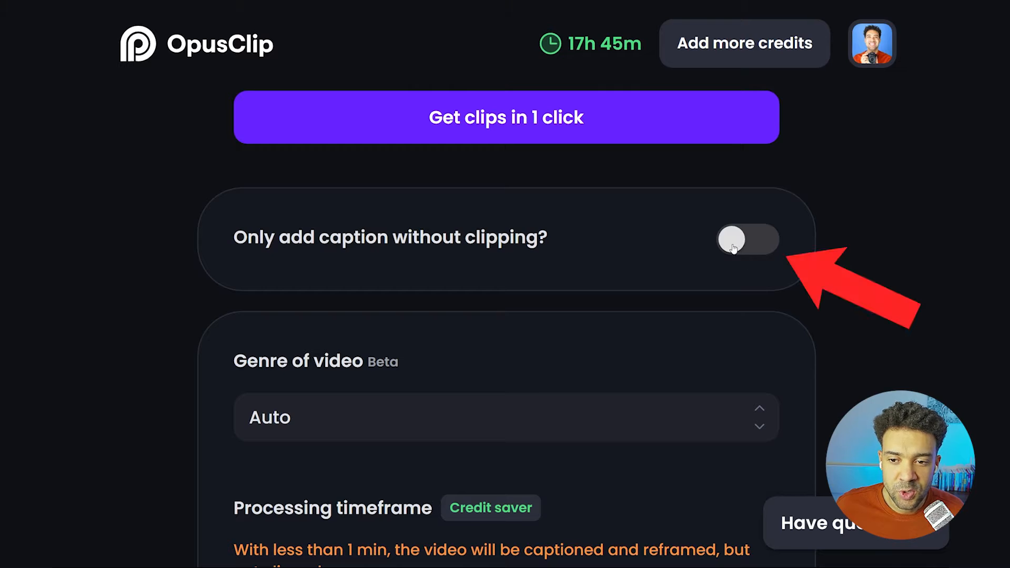
mouse_move(732, 244)
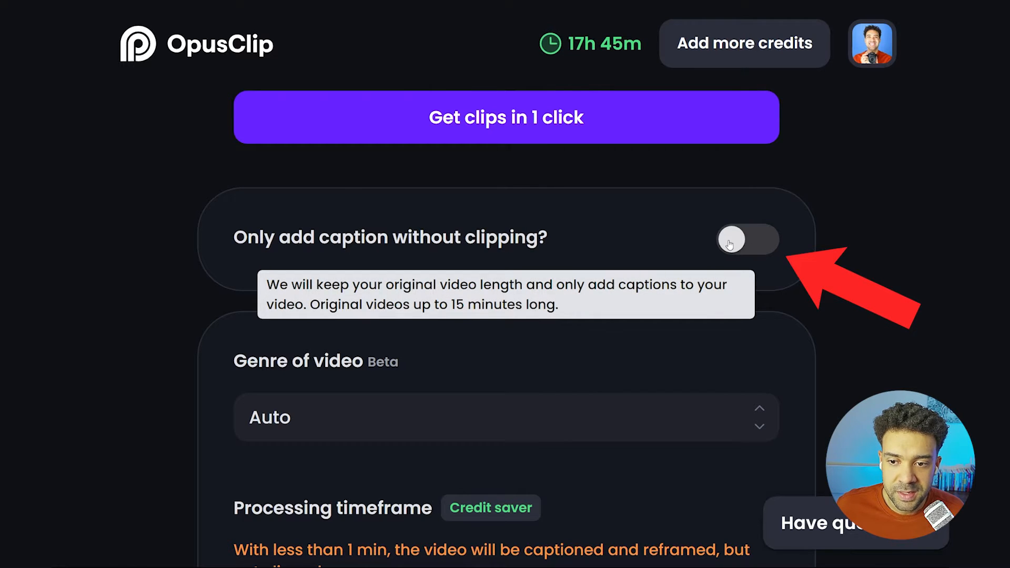
left_click(746, 240)
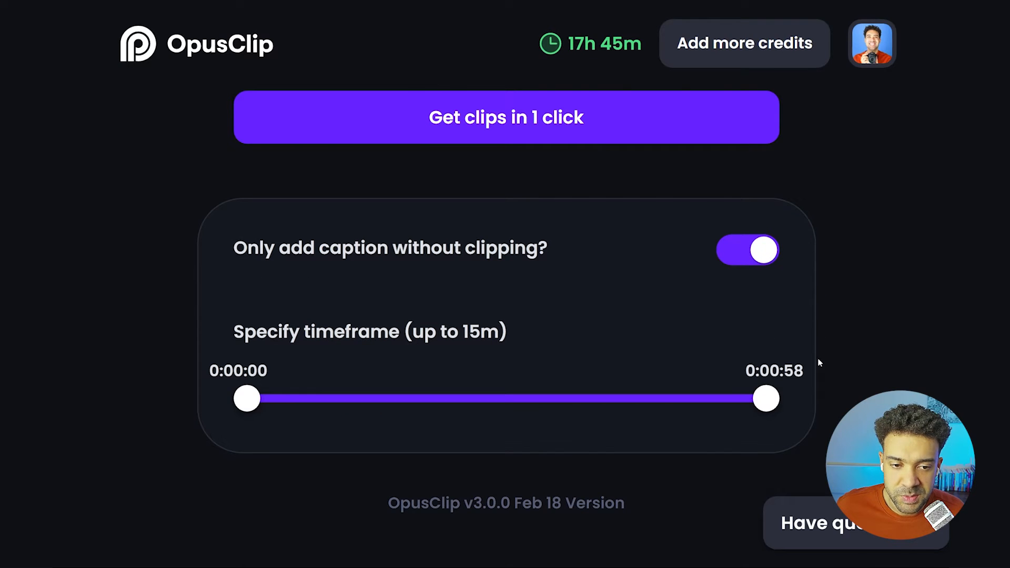
mouse_move(743, 406)
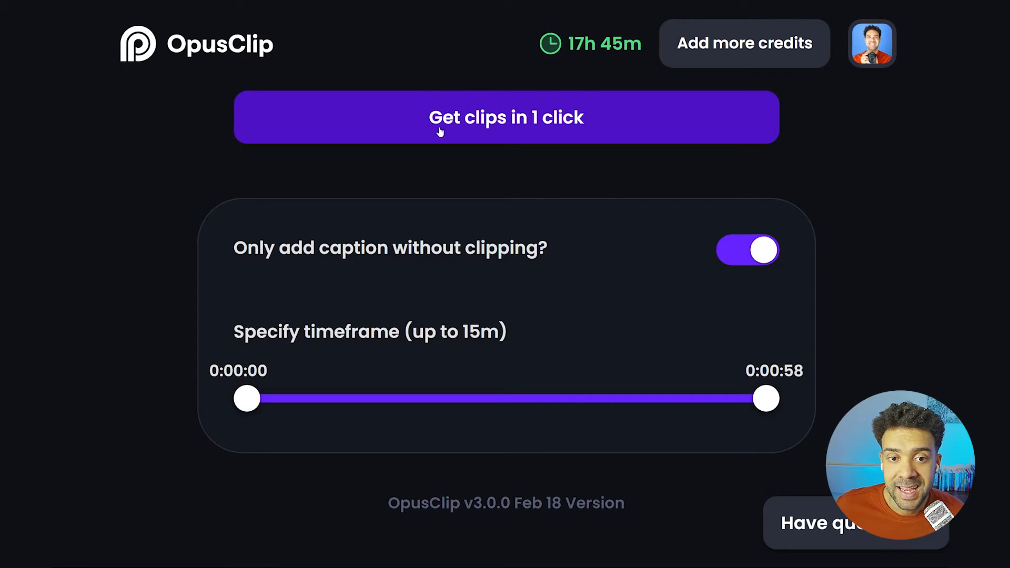
Run 'Get clips in 1 click' to produce the 58-second clip scored 92/100 with its transcript
left_click(506, 117)
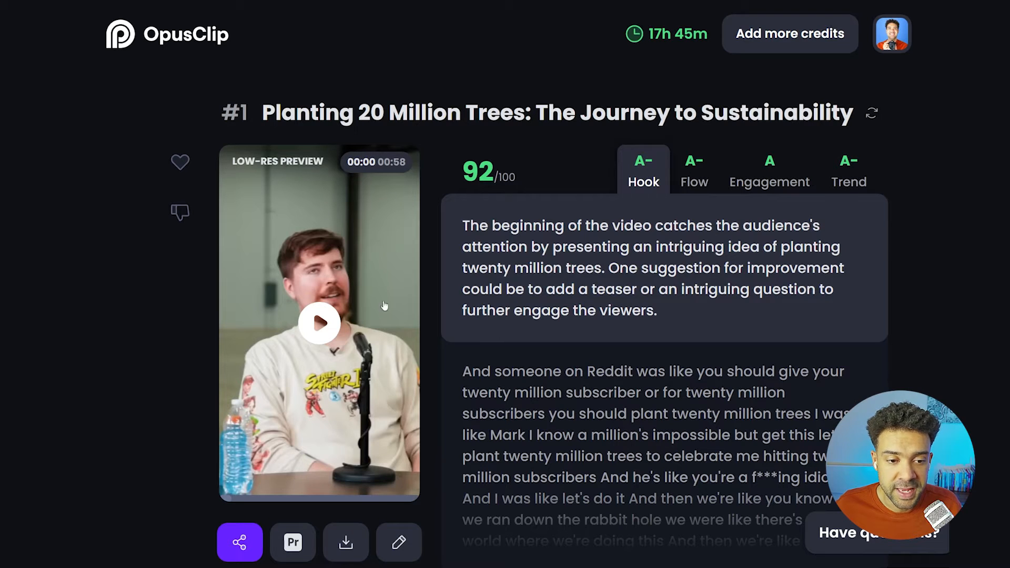
mouse_move(308, 225)
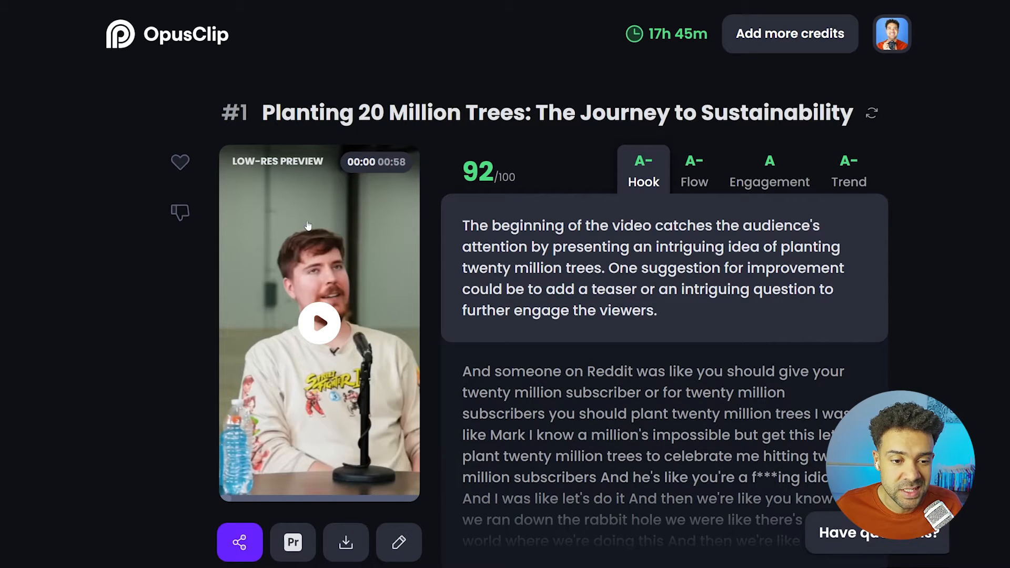
mouse_move(290, 424)
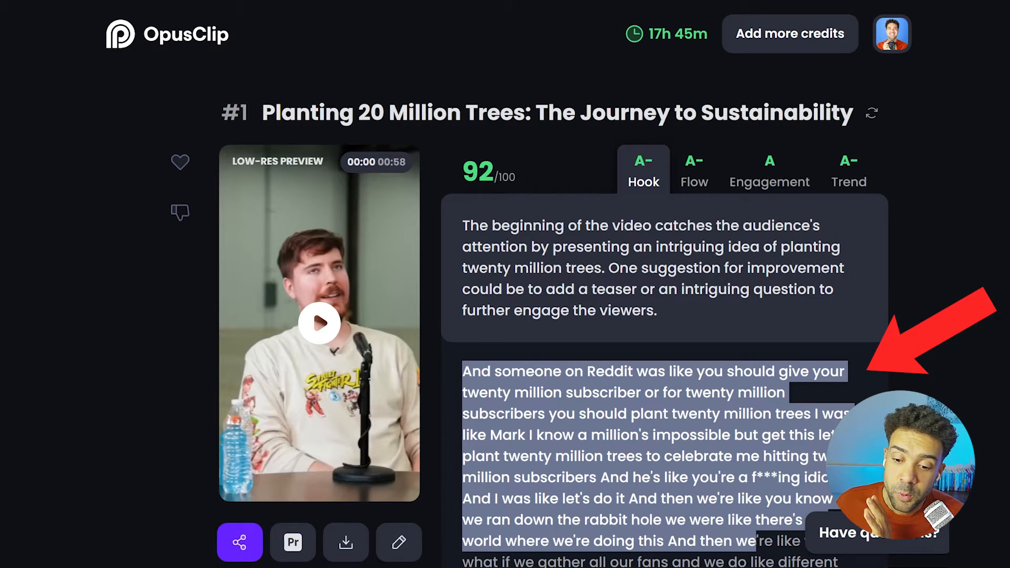
left_click(712, 381)
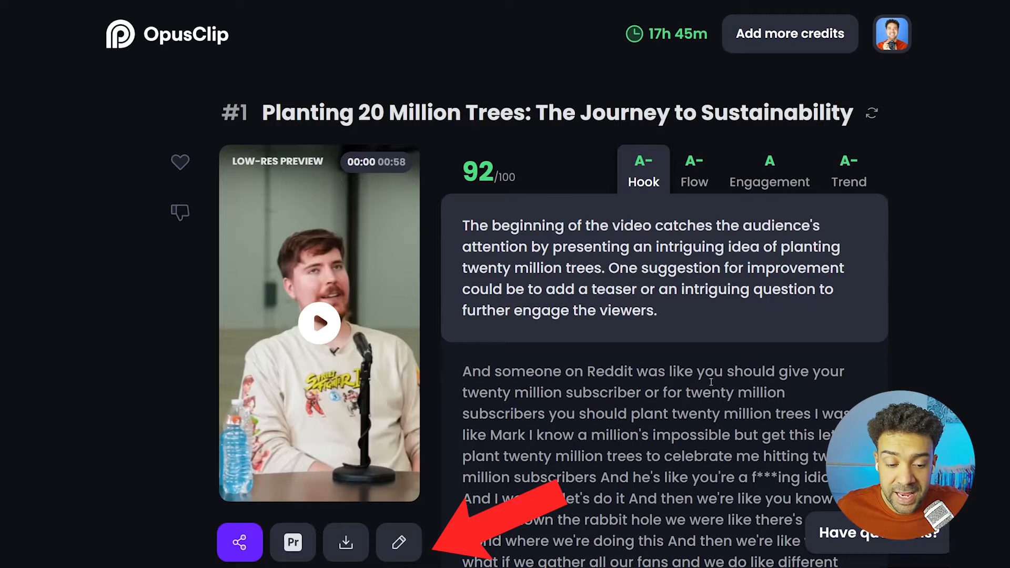
mouse_move(398, 542)
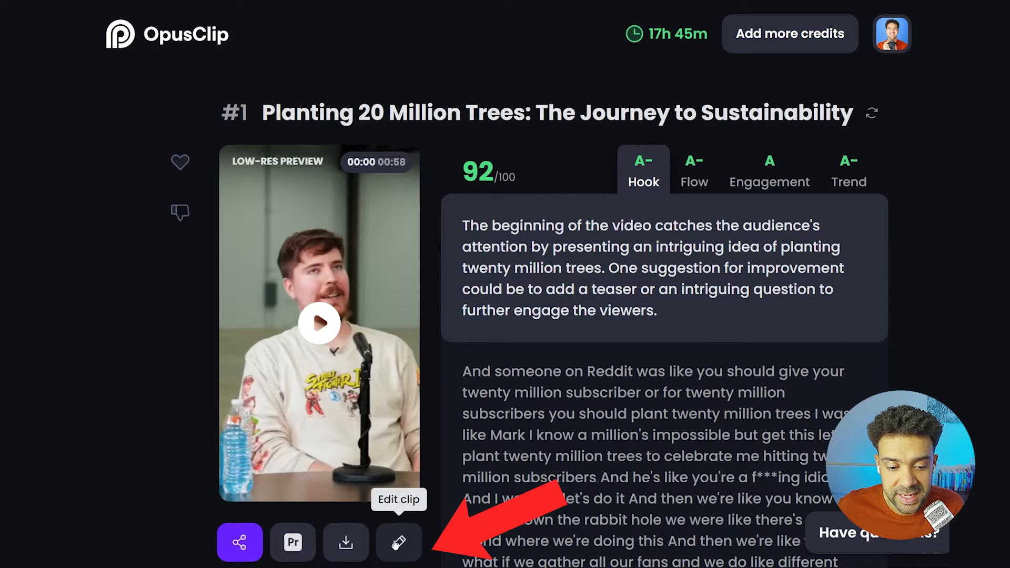
Bring the Planting 20 Million Trees clip into the editor's Design settings
left_click(399, 542)
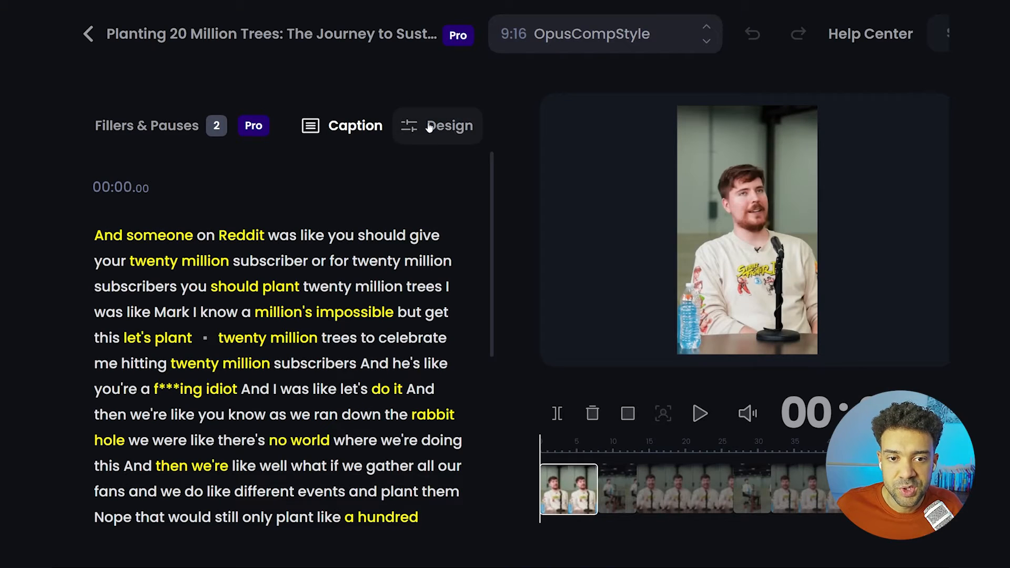
left_click(438, 125)
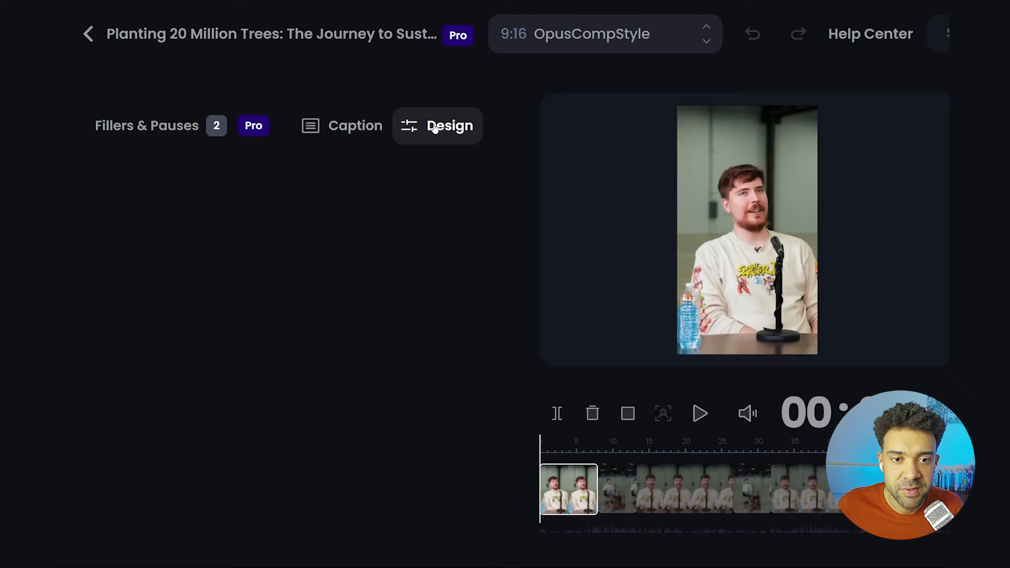
left_click(450, 126)
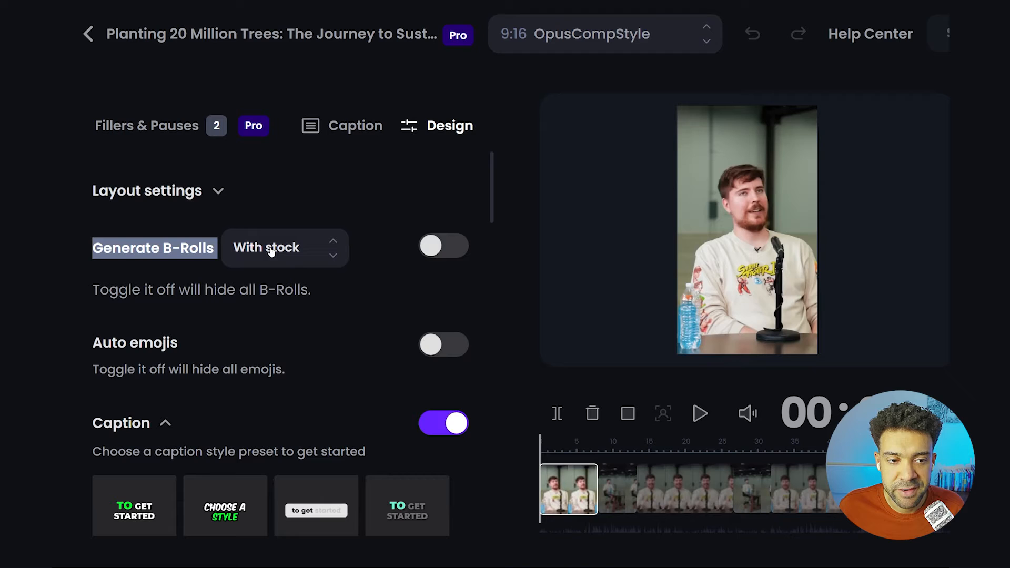
mouse_move(321, 252)
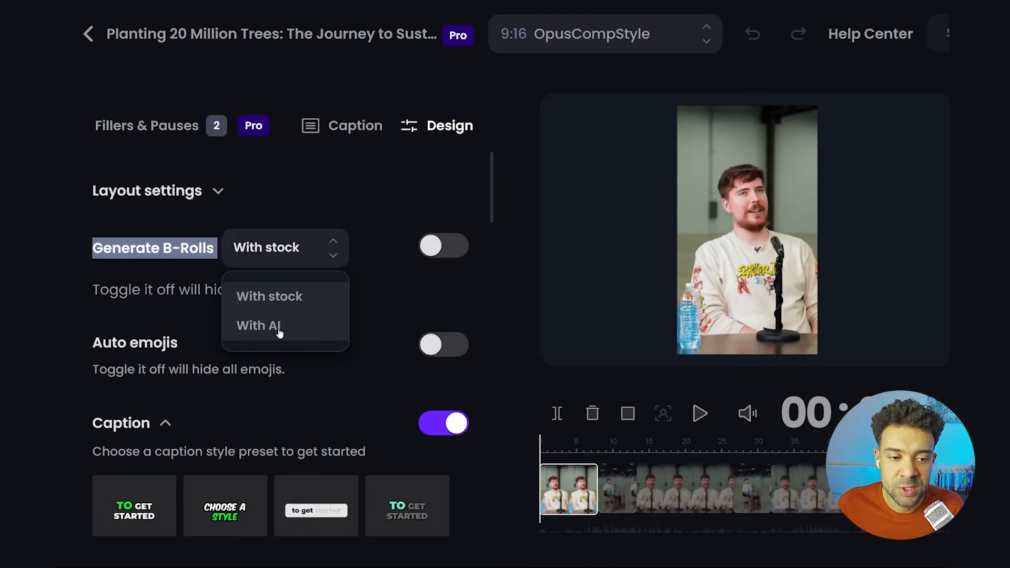
Start Generate B-Rolls in With AI mode and switch the Caption toggle off
left_click(259, 325)
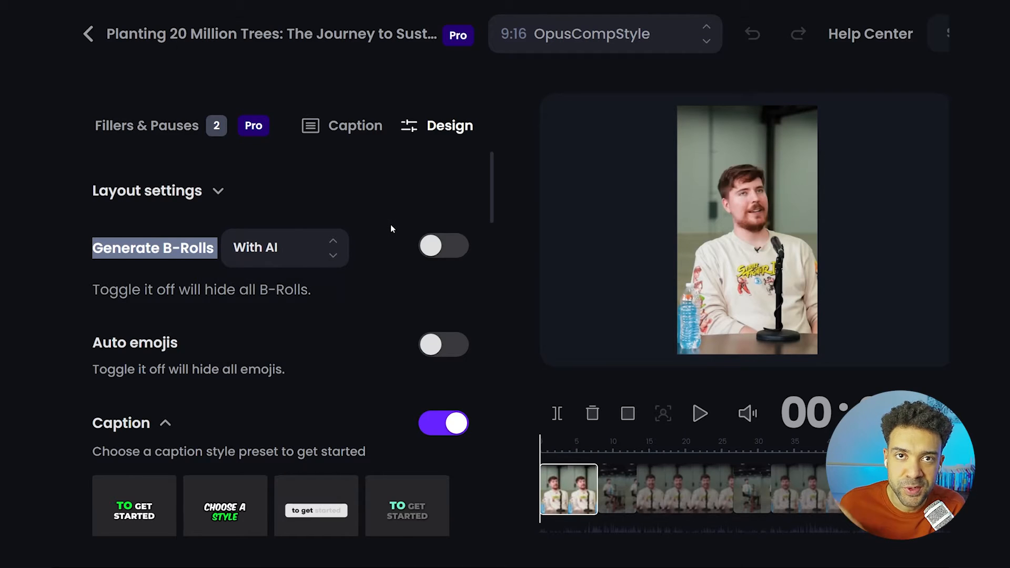
mouse_move(374, 259)
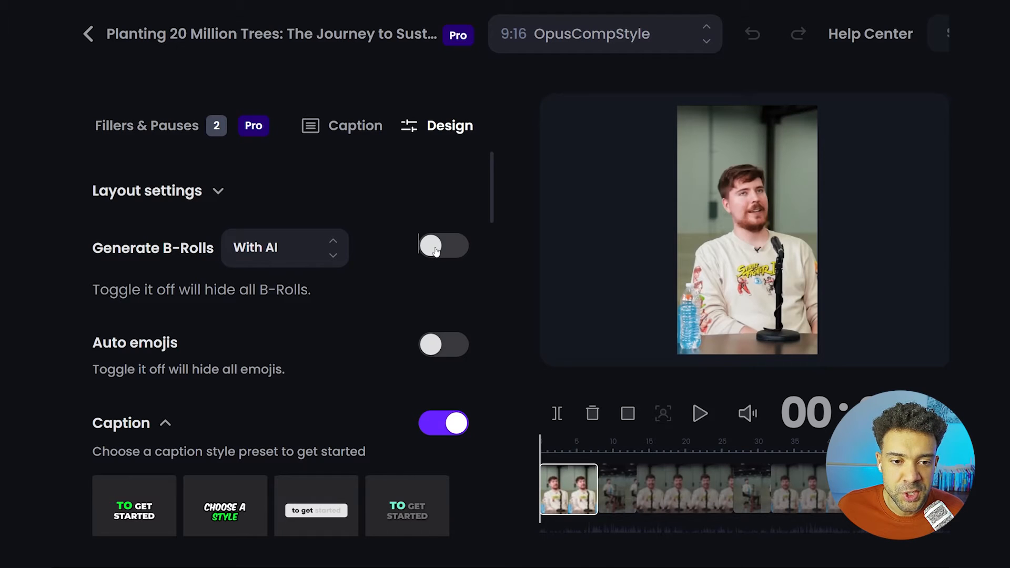
left_click(443, 246)
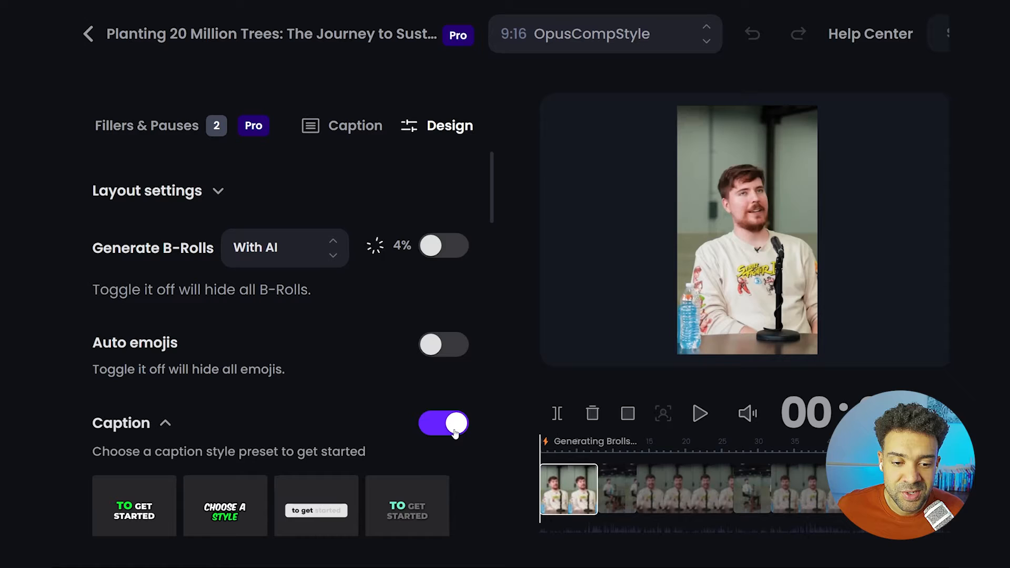
left_click(444, 423)
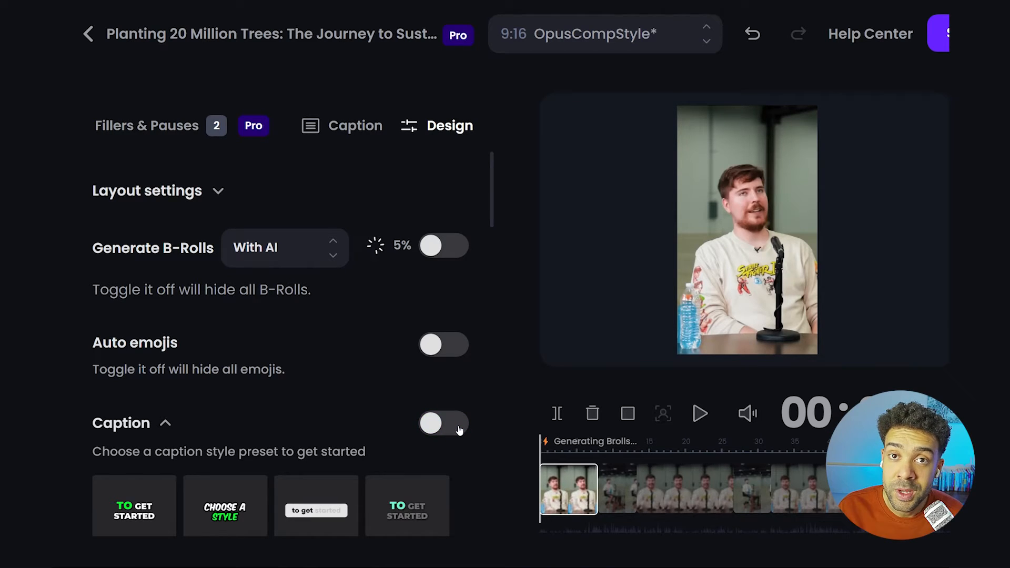
Preview a generated B-roll section and show the forest image's prompt and photo-realistic style
left_click(444, 246)
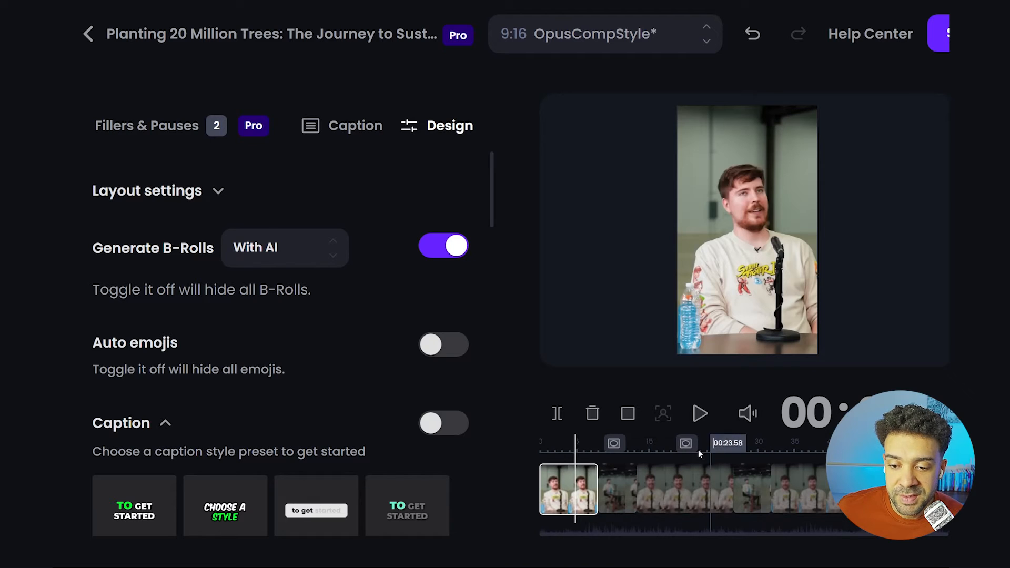
left_click(612, 443)
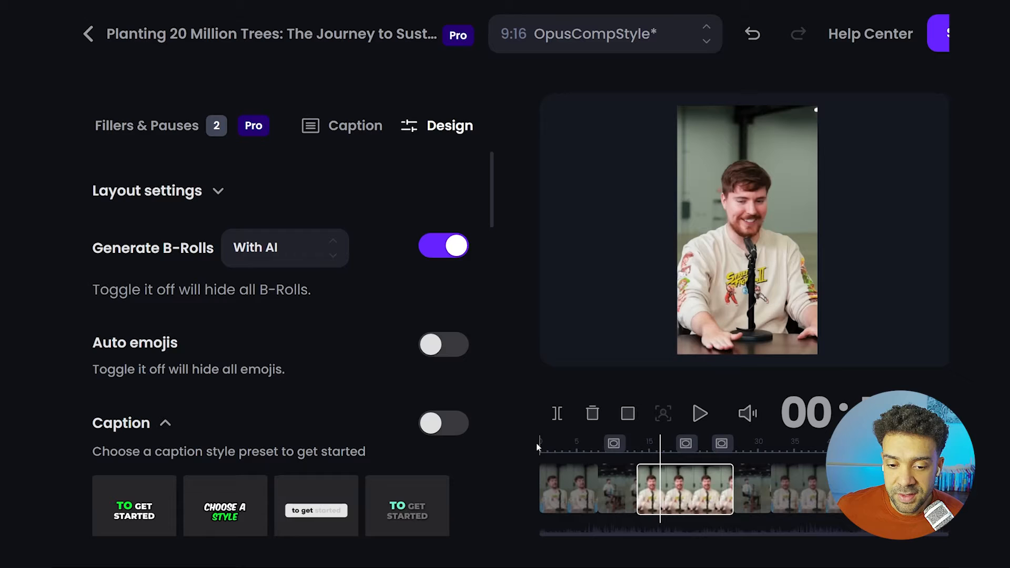
left_click(699, 413)
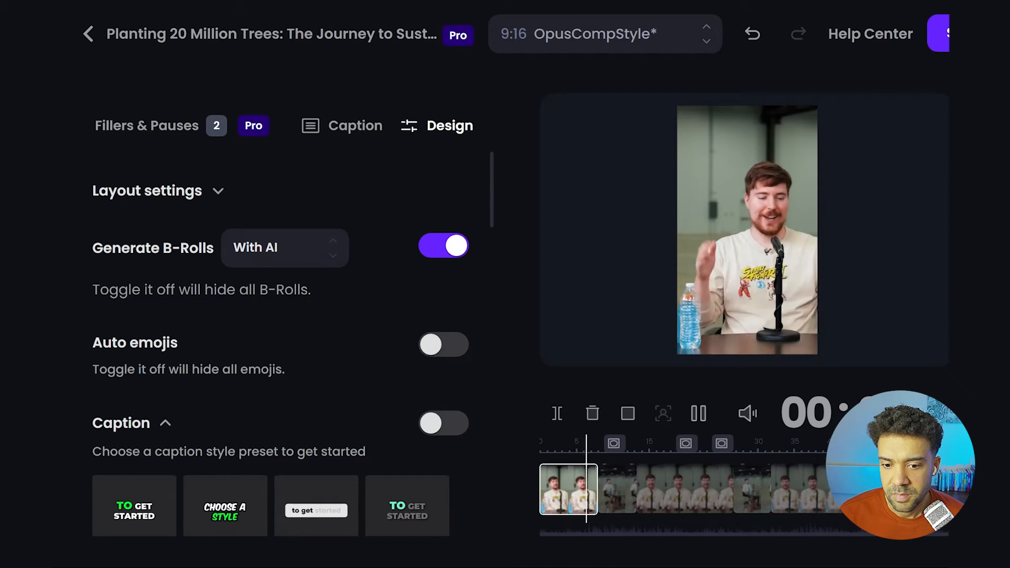
left_click(600, 487)
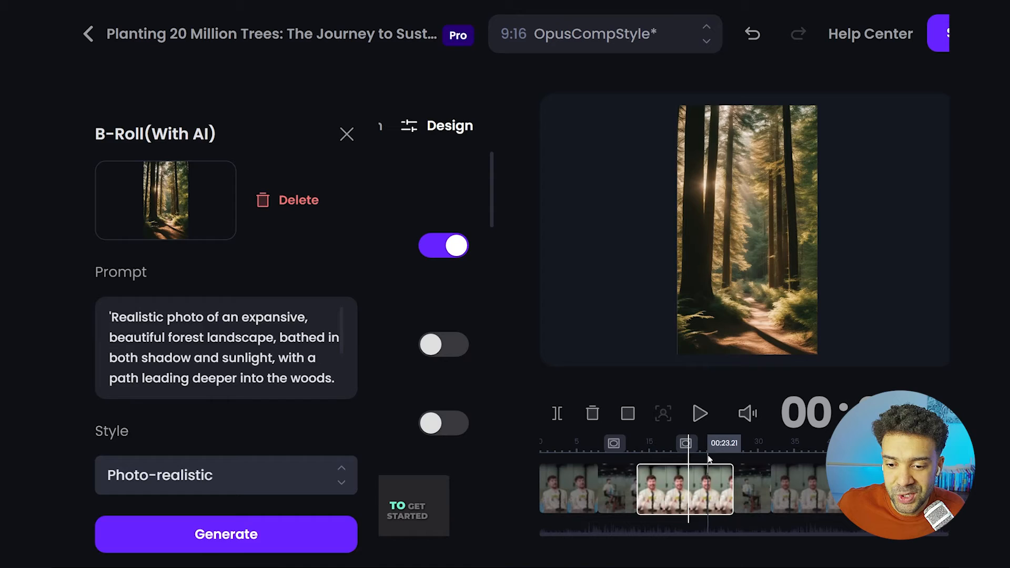
Browse the outdoor-event B-roll shot, then reopen the forest-landscape B-roll's prompt
left_click(346, 135)
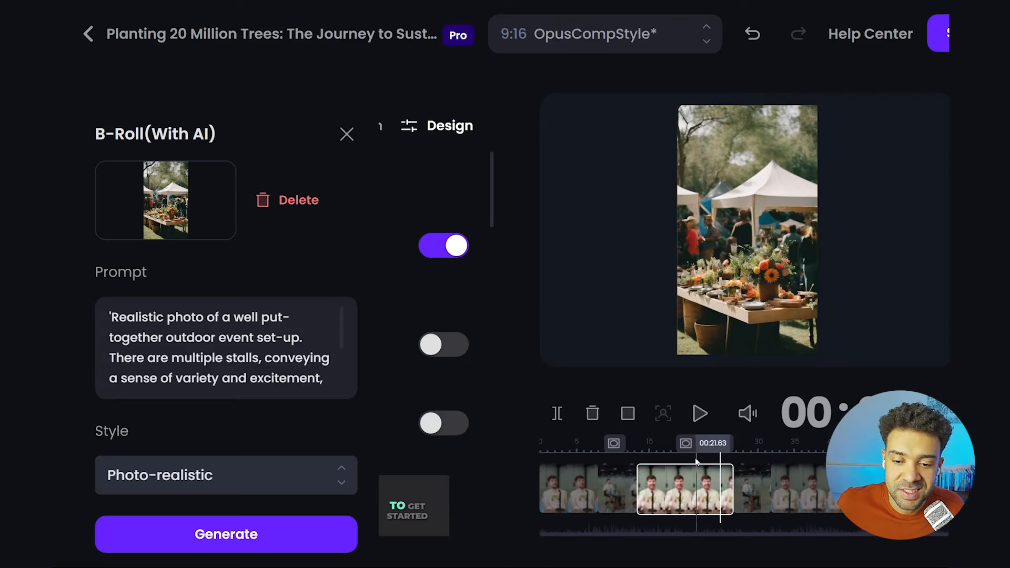
left_click(347, 134)
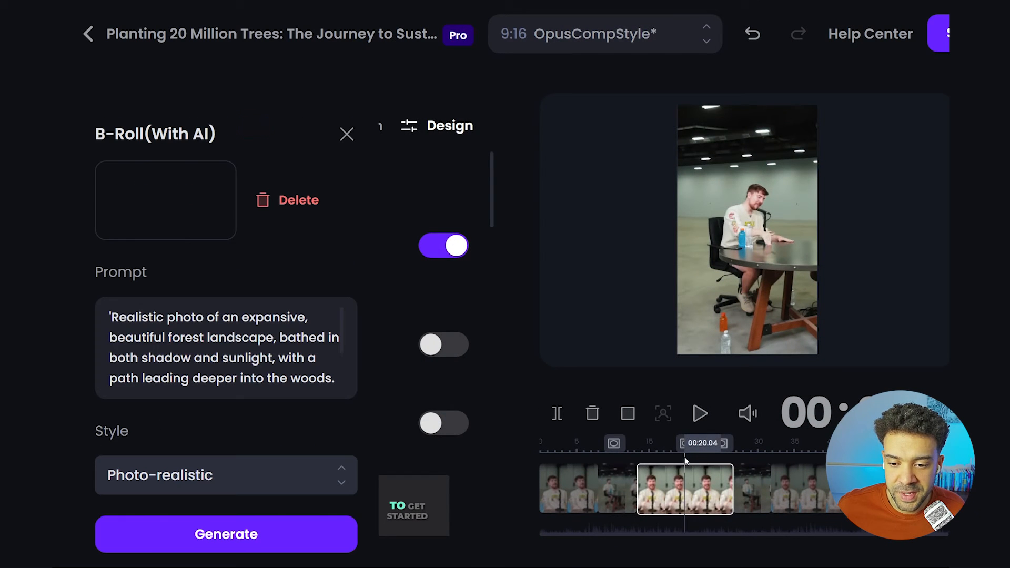
left_click(225, 534)
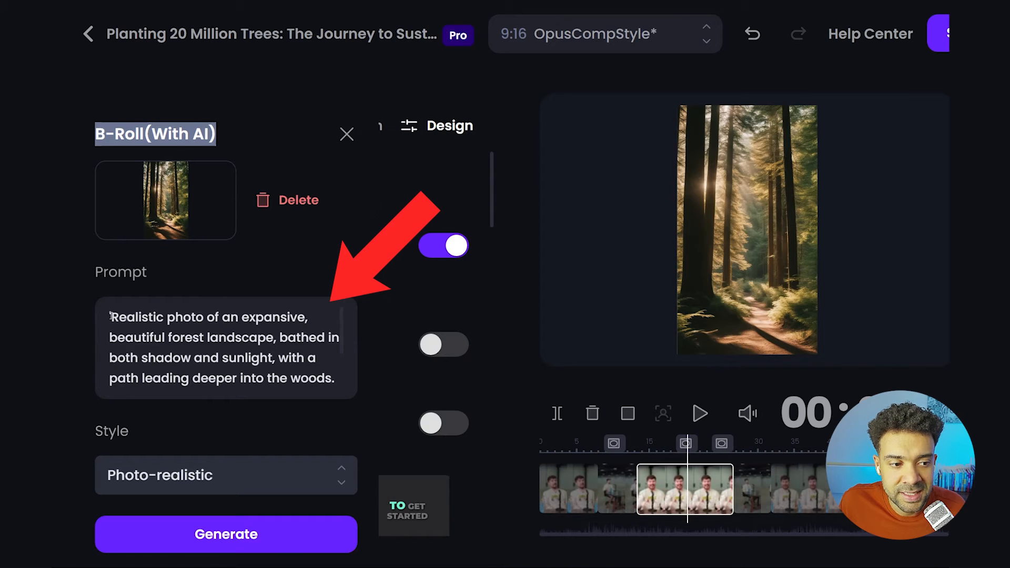
Change the prompt to 'A rabbit hole in the ground', keep Photo-realistic style, and generate new images
type("The trail is lined with occasional event markers, signifying this as a path of adventure.")
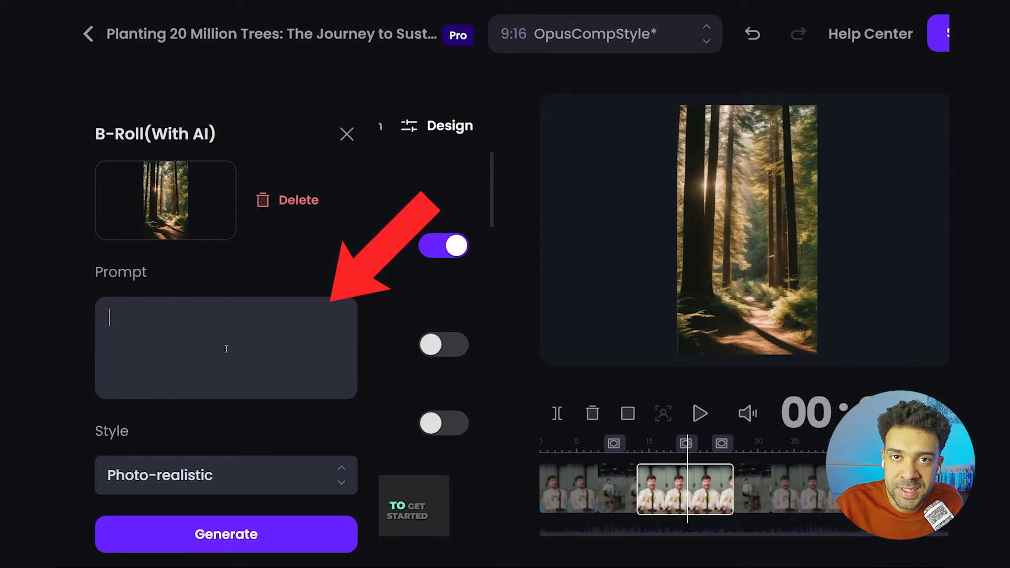
type("A rabbit hole in th")
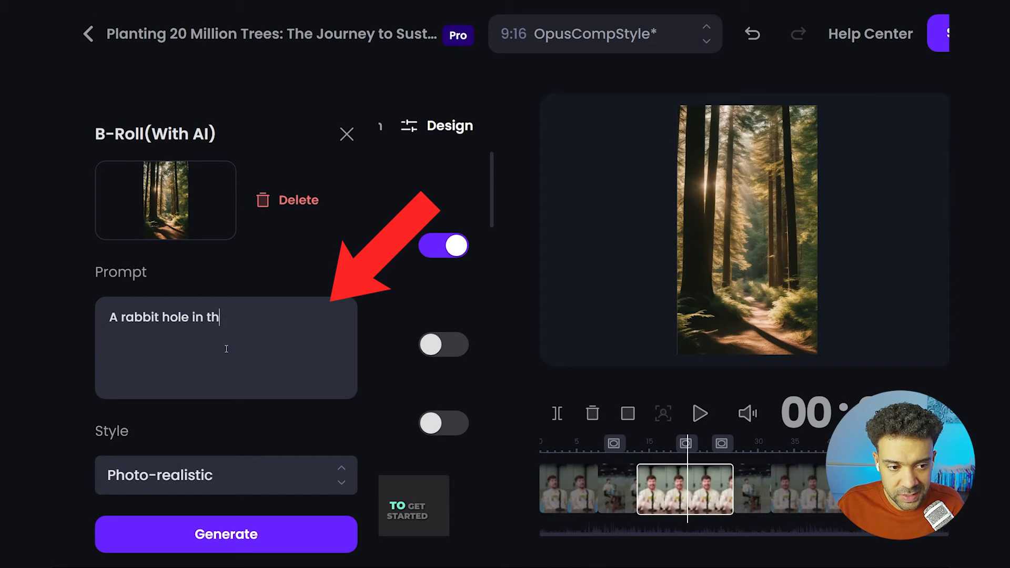
type("e ground")
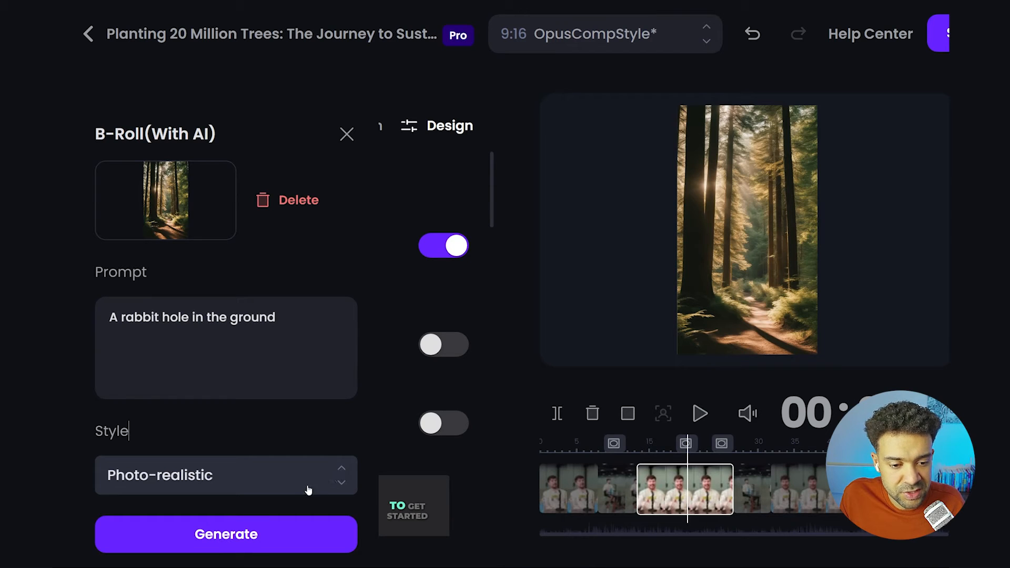
left_click(226, 475)
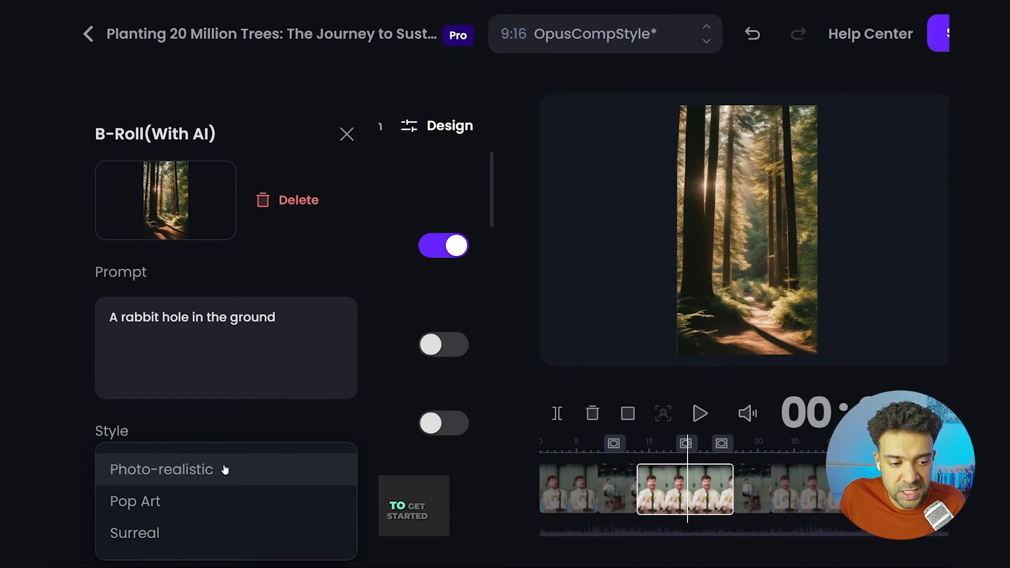
left_click(162, 468)
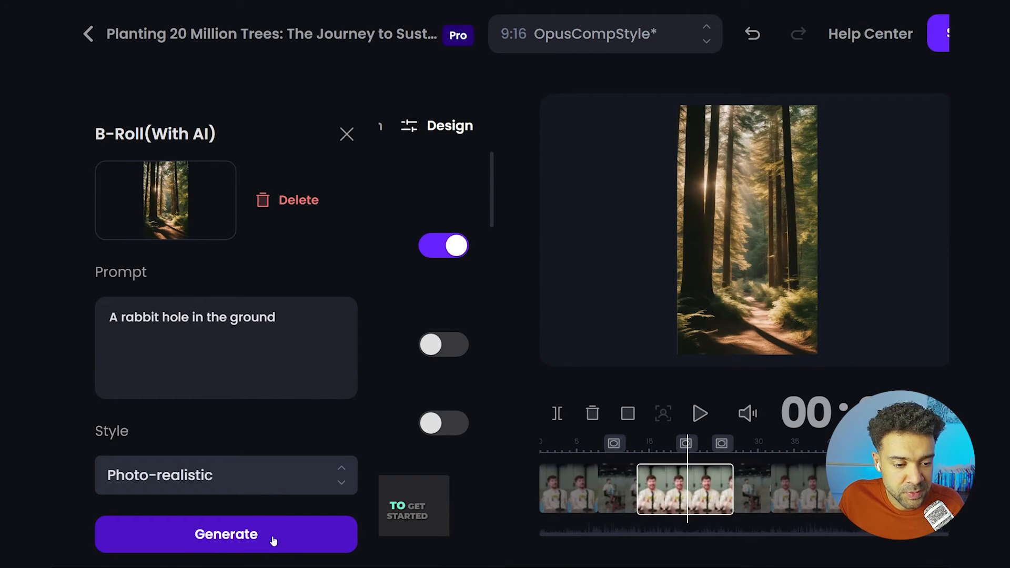
left_click(226, 534)
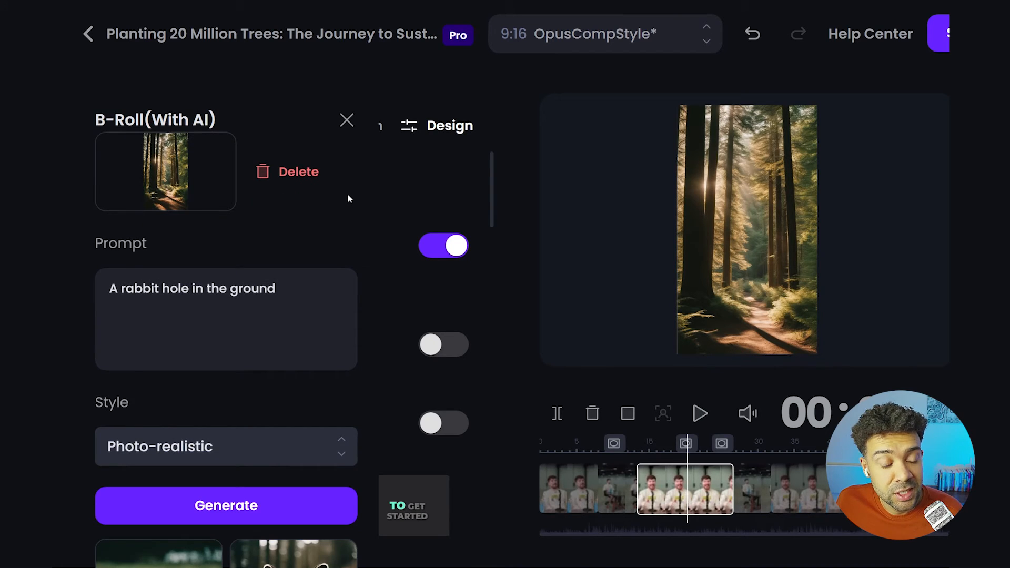
Pick the rabbit-in-burrow thumbnail from the four results to replace the forest B-roll
scroll("down", 3)
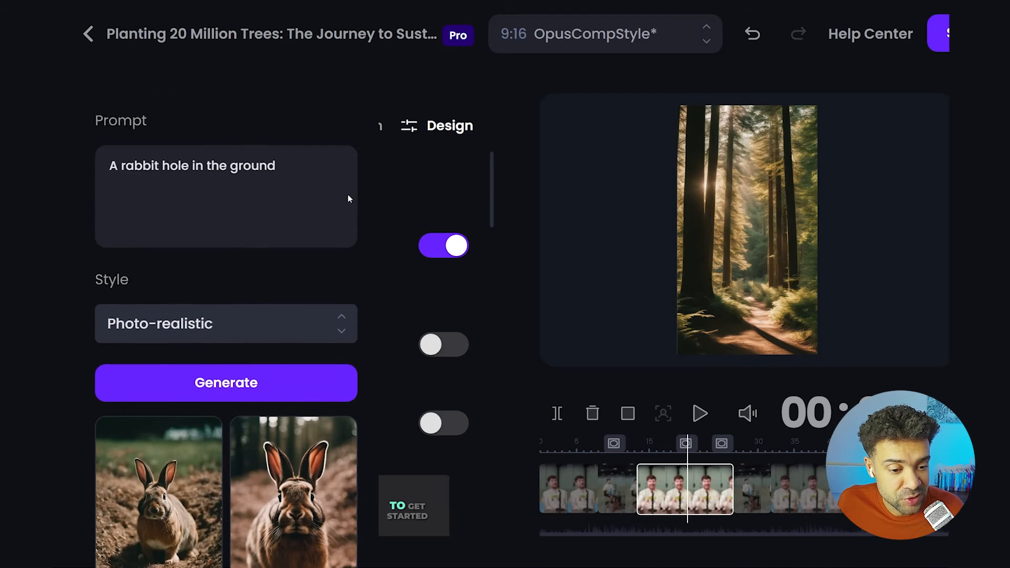
scroll("down", 3)
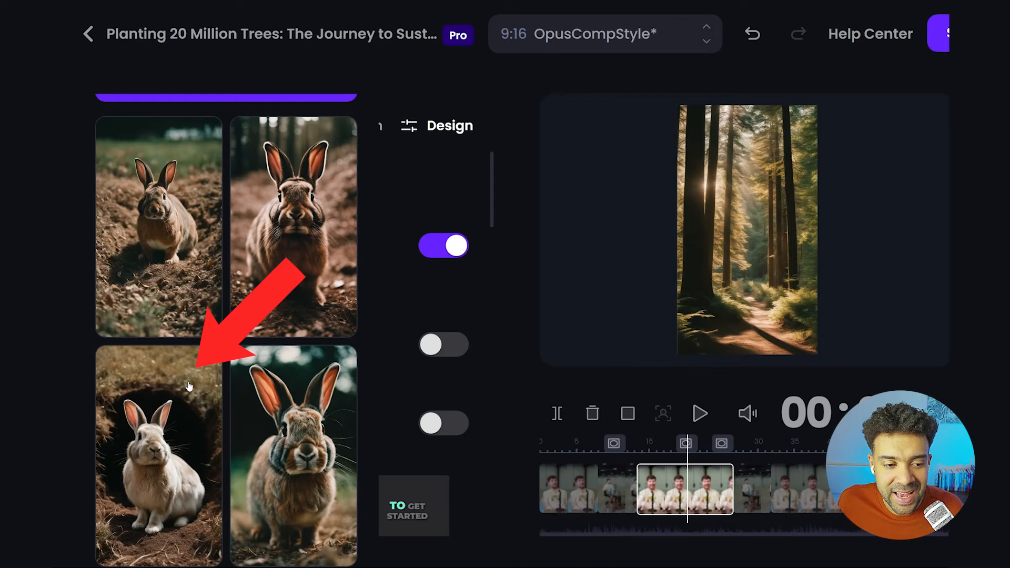
left_click(159, 455)
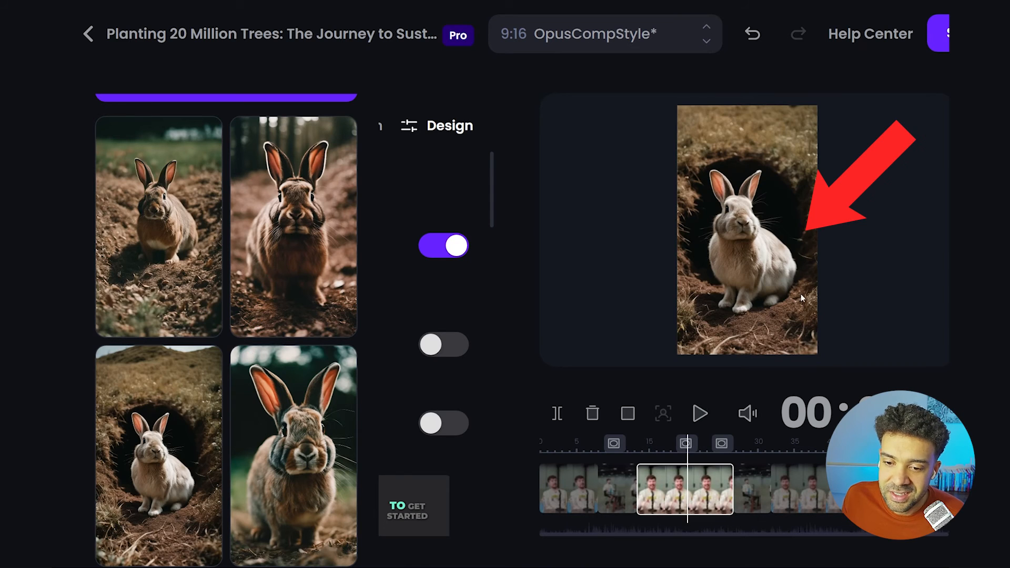
mouse_move(754, 336)
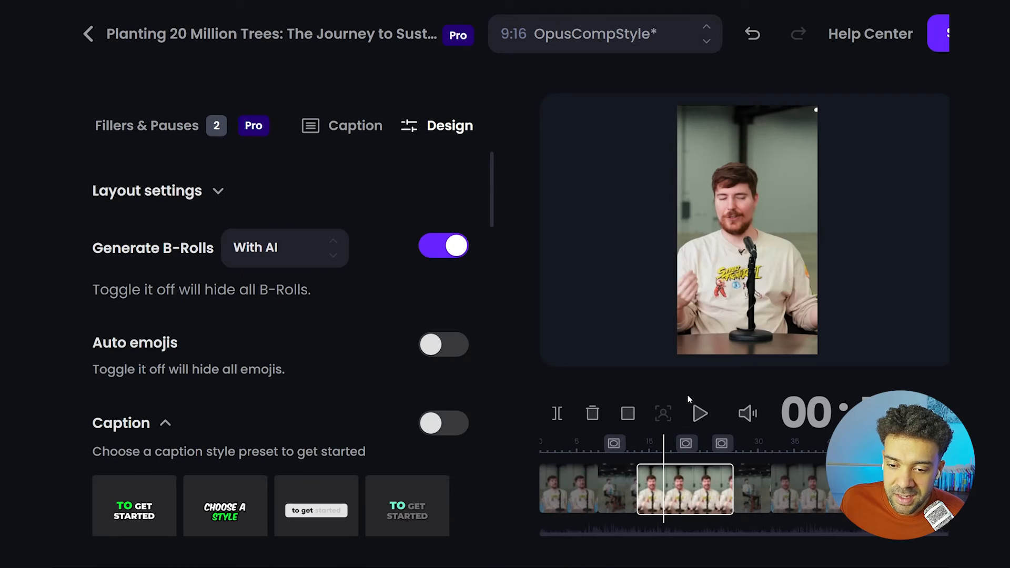
left_click(699, 413)
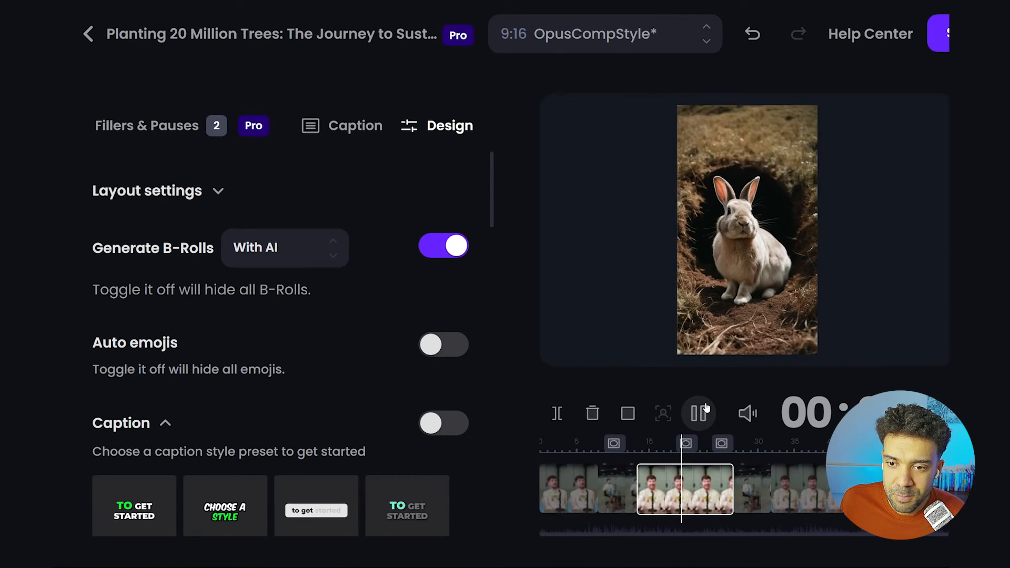
left_click(699, 414)
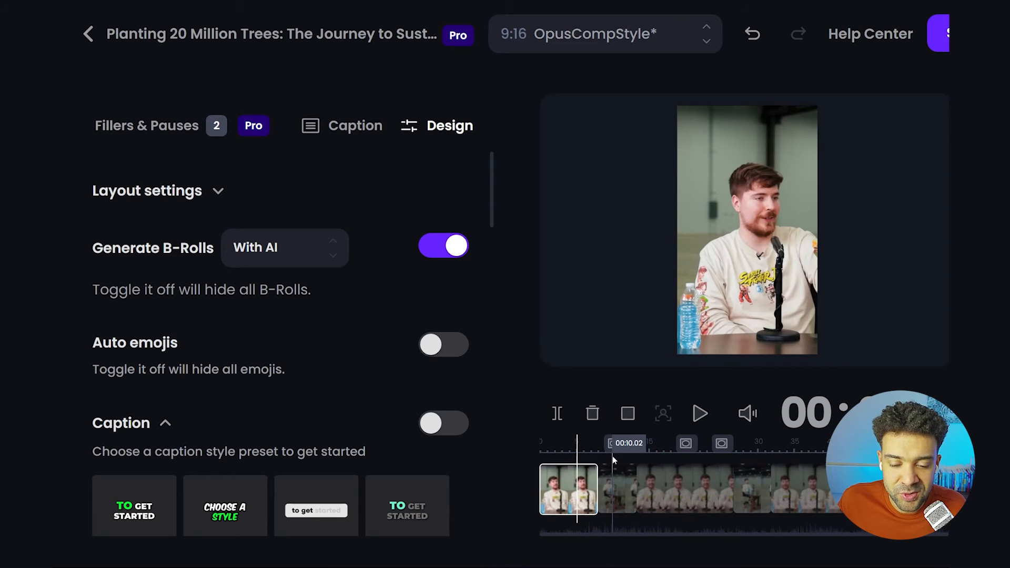
left_click(615, 488)
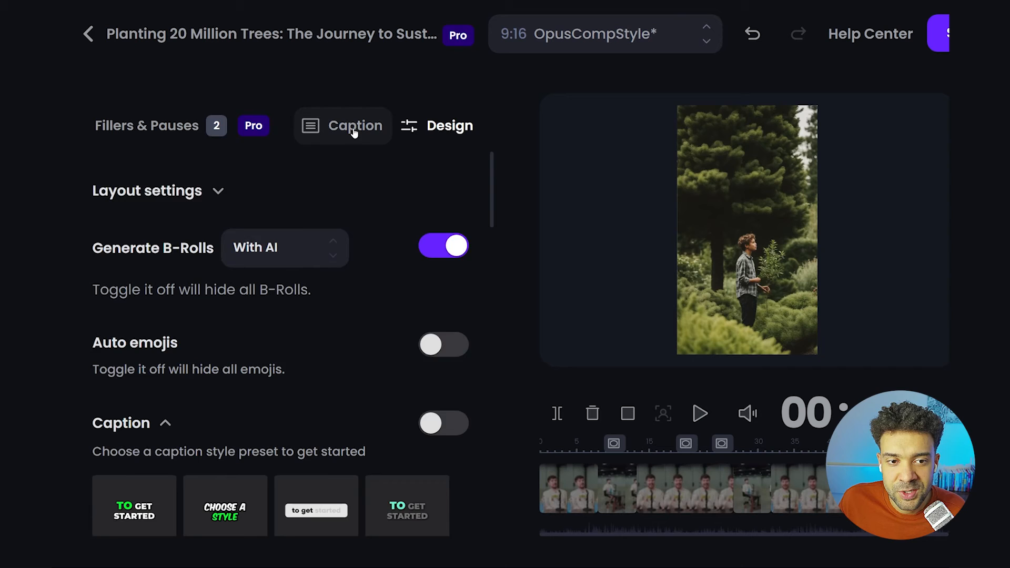
Review the Caption transcript with its highlighted key phrases from top to bottom
left_click(354, 126)
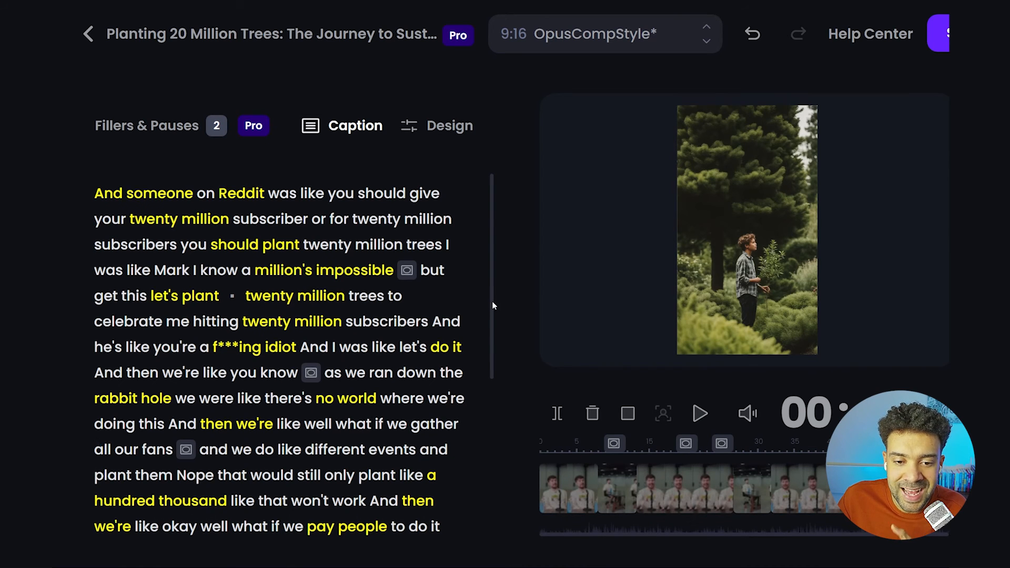
scroll("down", 3)
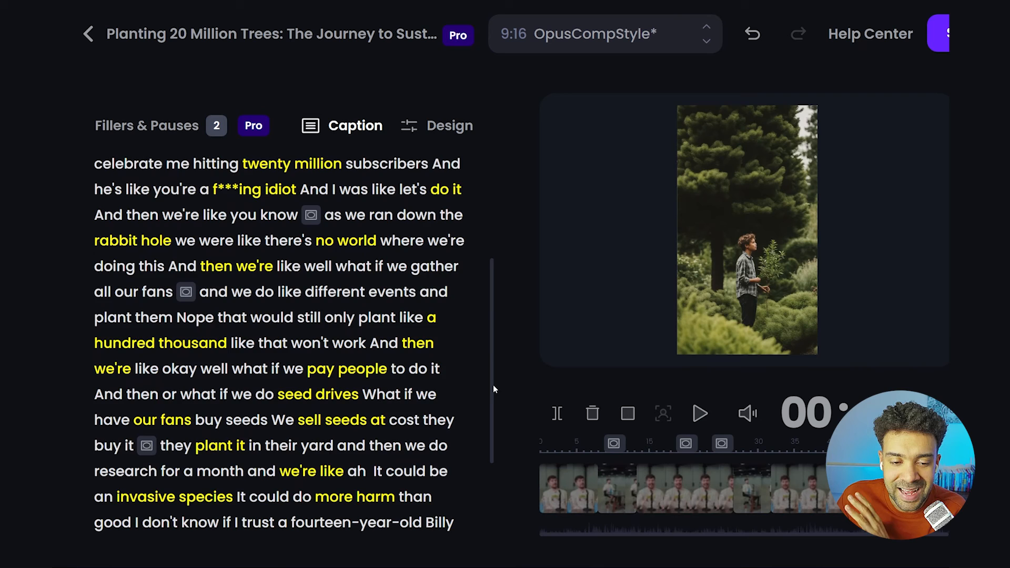
scroll("down", 3)
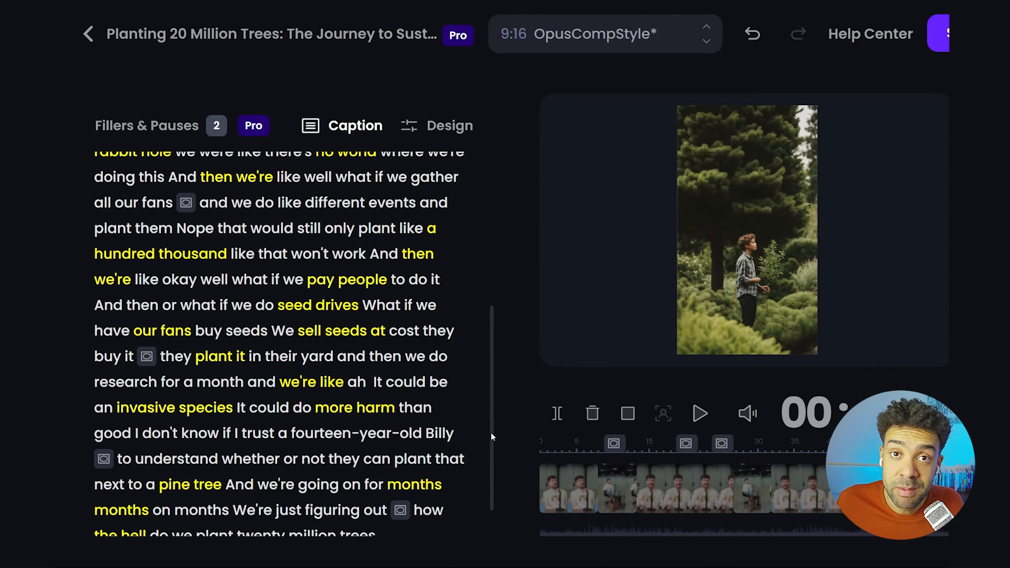
scroll("up", 3)
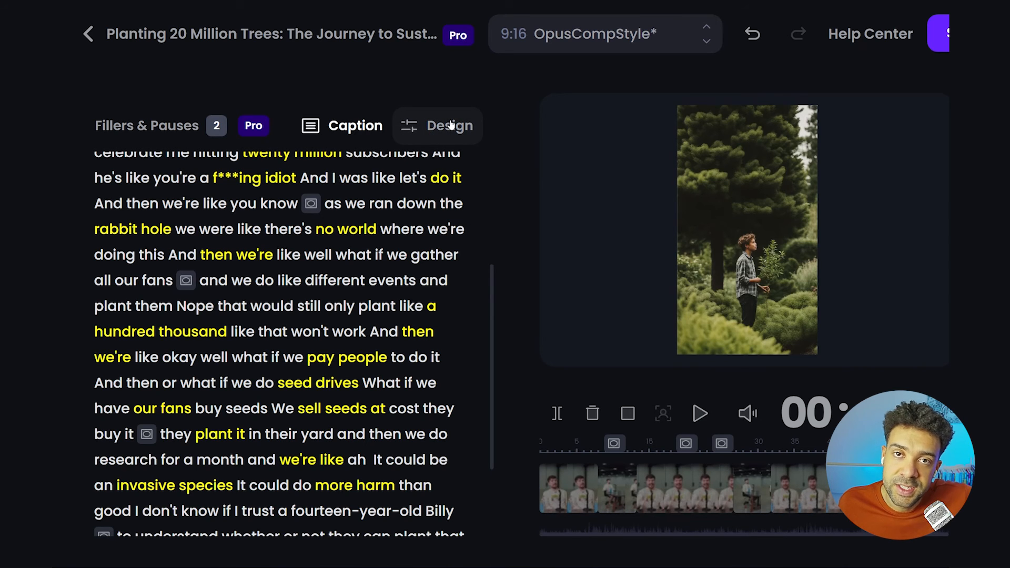
Re-enable the Caption switch in Design so words like MILLION overlay the speaker
left_click(437, 126)
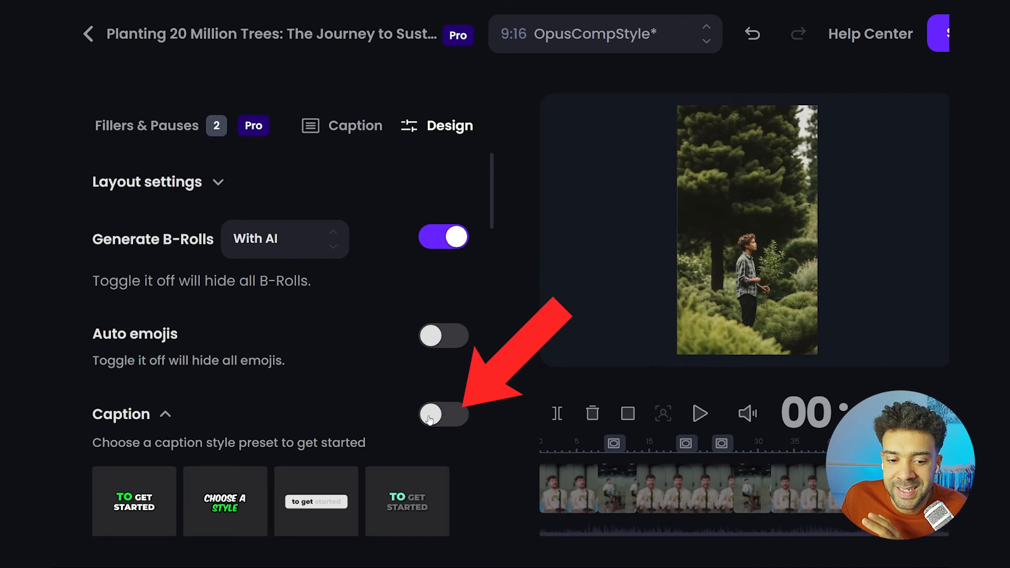
left_click(444, 414)
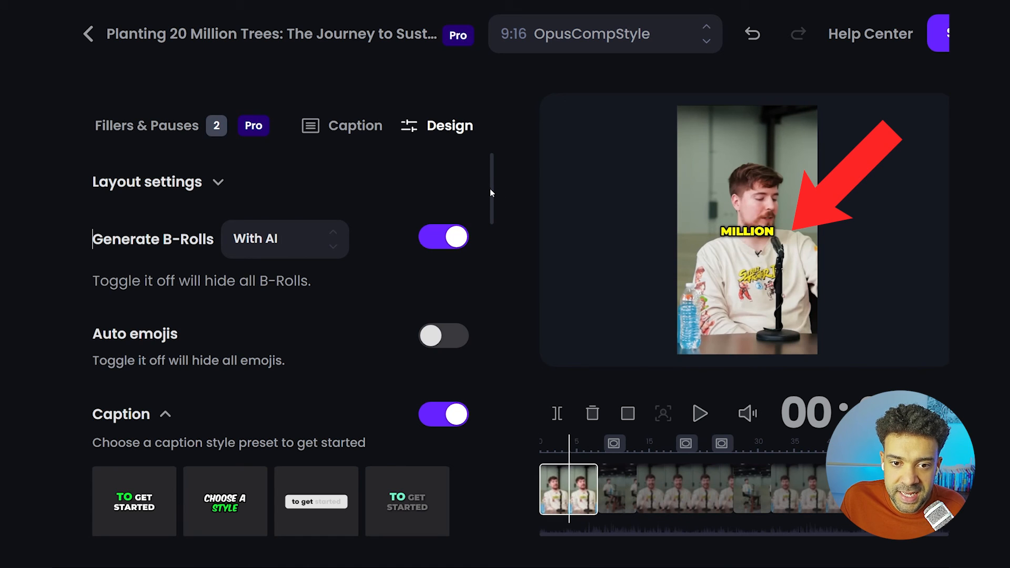
scroll("down", 3)
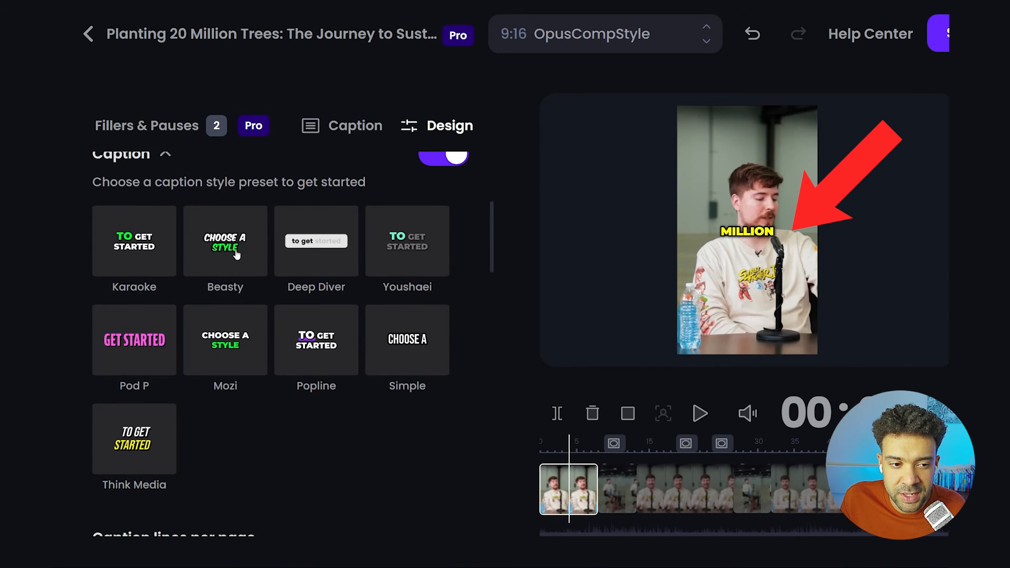
Try the Beasty caption preset, then settle on Youshaei for green word styling
left_click(225, 241)
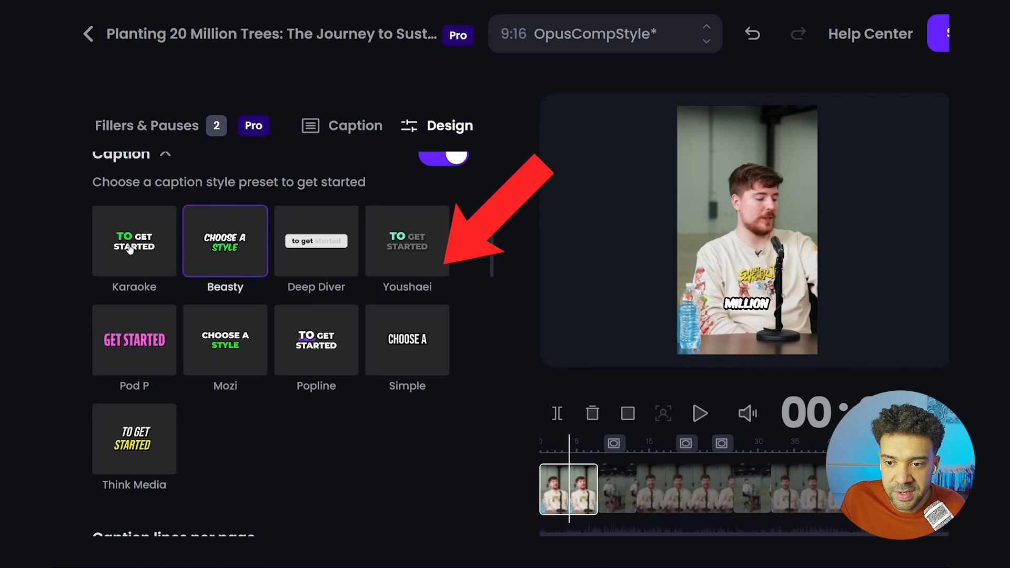
mouse_move(411, 247)
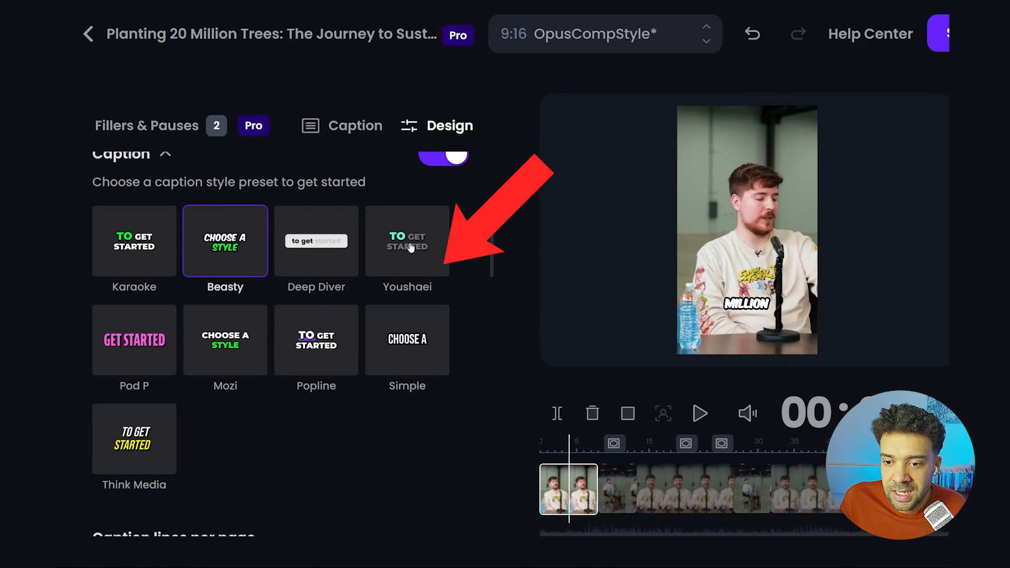
left_click(407, 240)
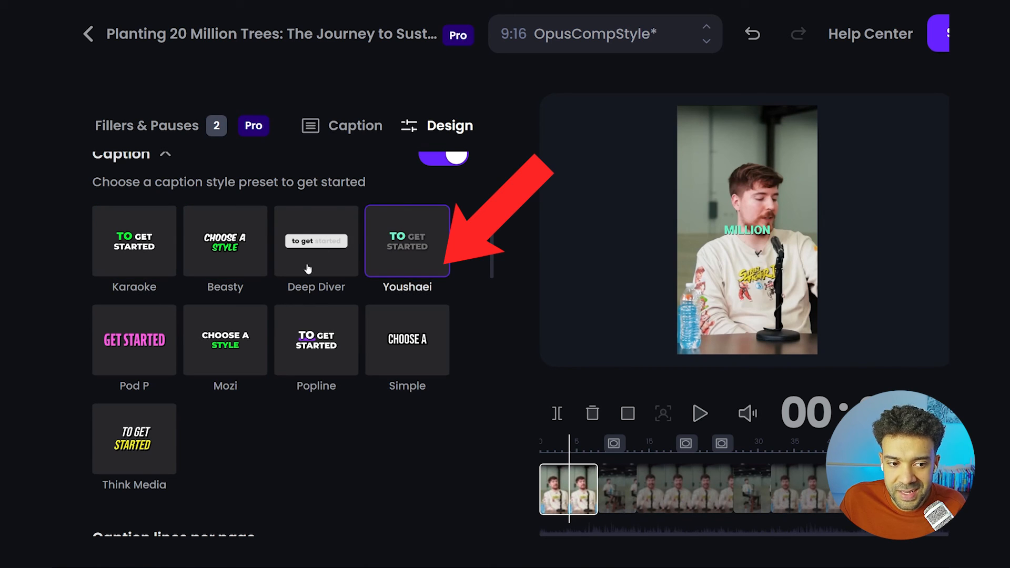
mouse_move(229, 263)
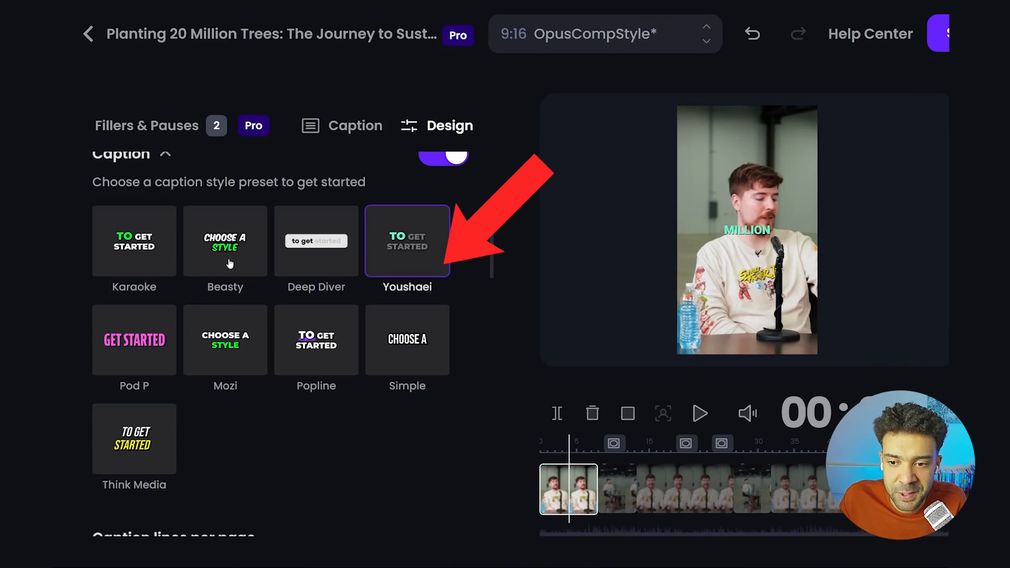